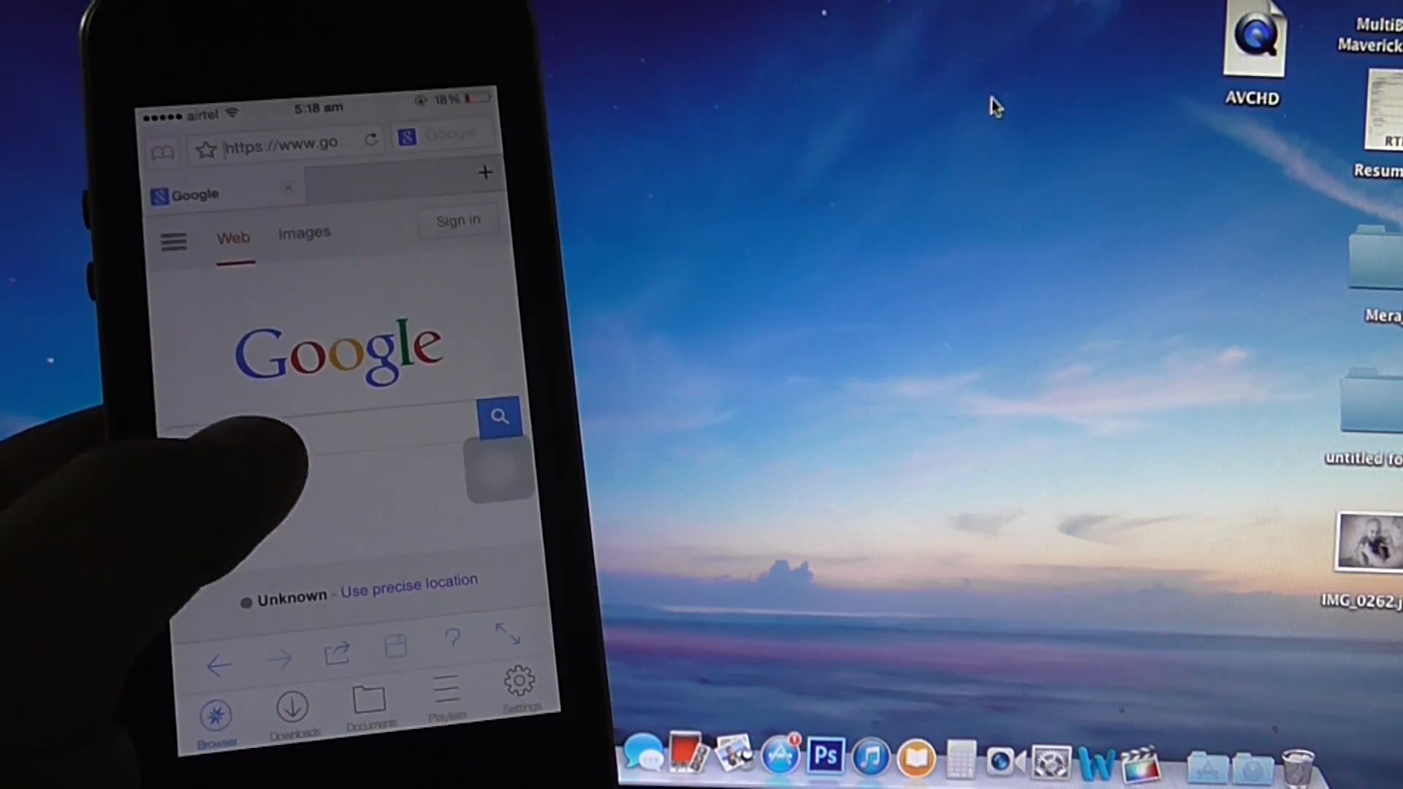
# Step: Search Google for the WinRAR installer and start its download from the file site
pyautogui.click(322, 430)
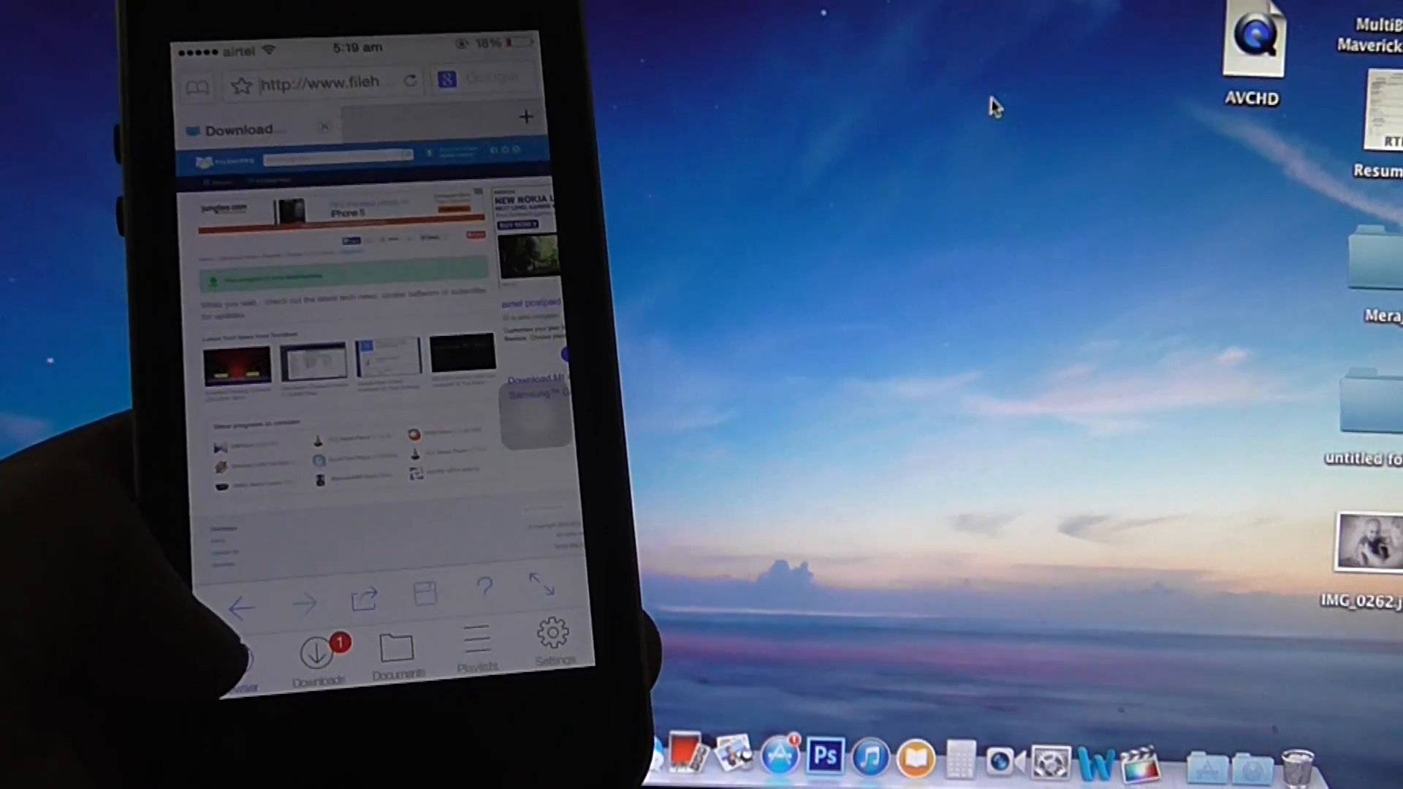
pyautogui.click(316, 649)
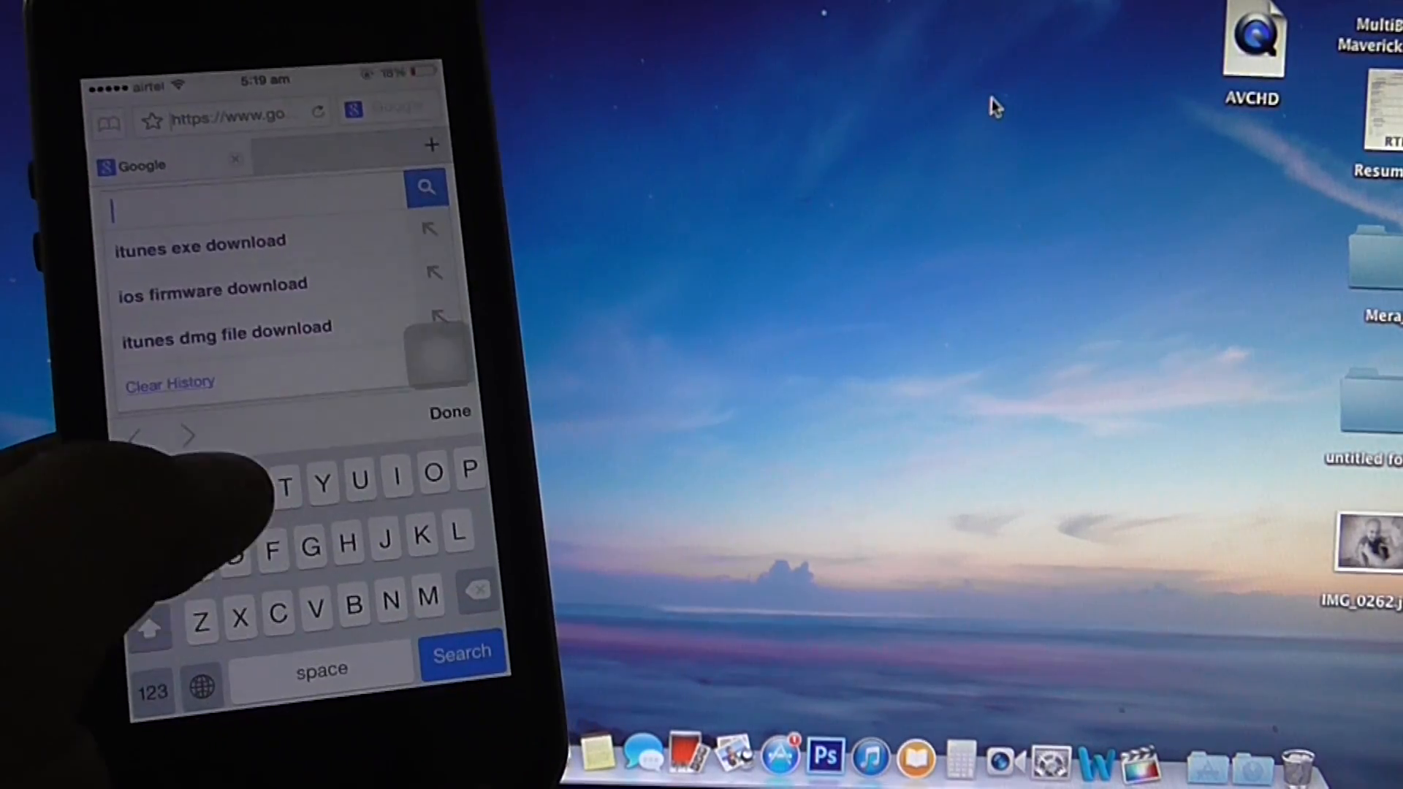
# Step: Rerun the firmware search and reach the iOS 7 download page via the iPhone 5S (Global) 7.0.1 link
pyautogui.click(212, 285)
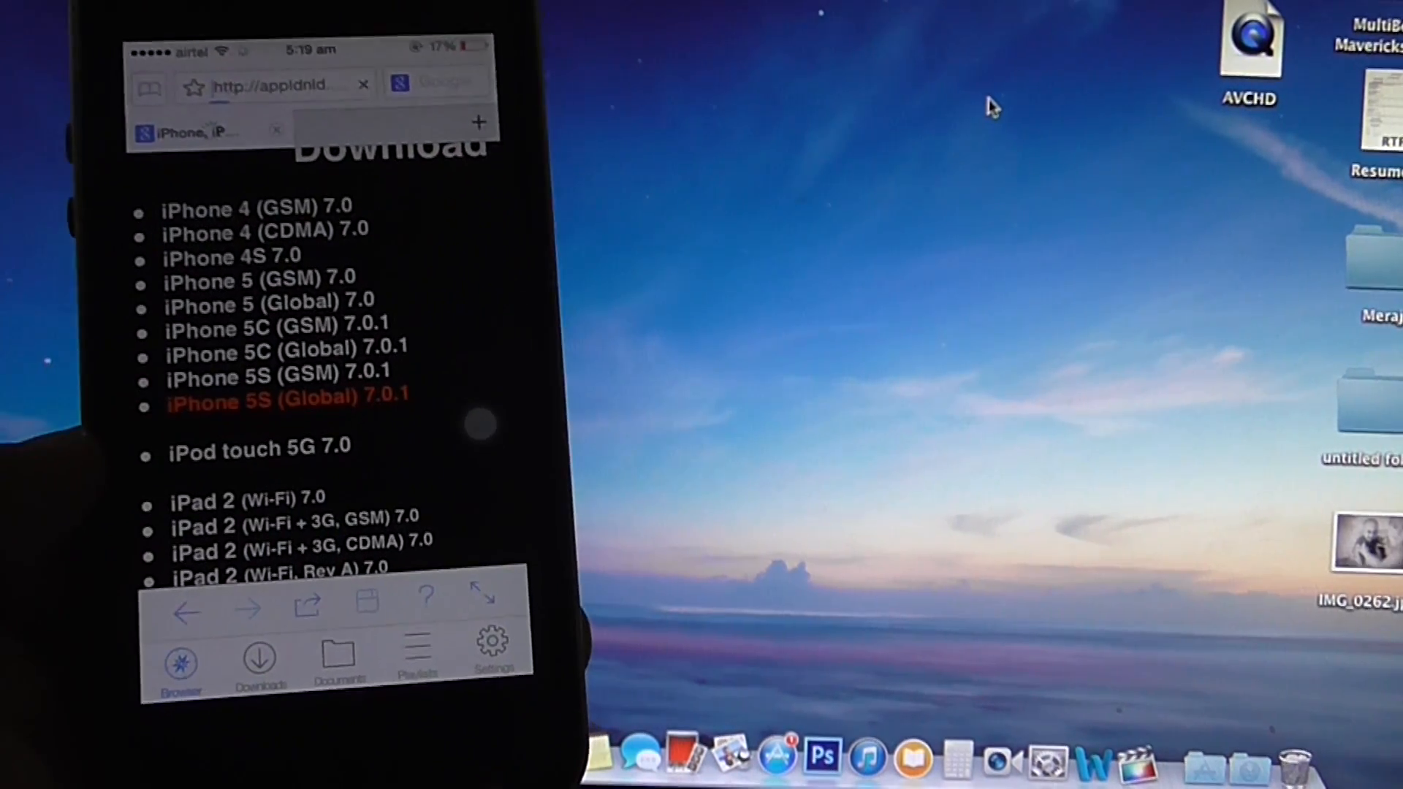
pyautogui.click(286, 399)
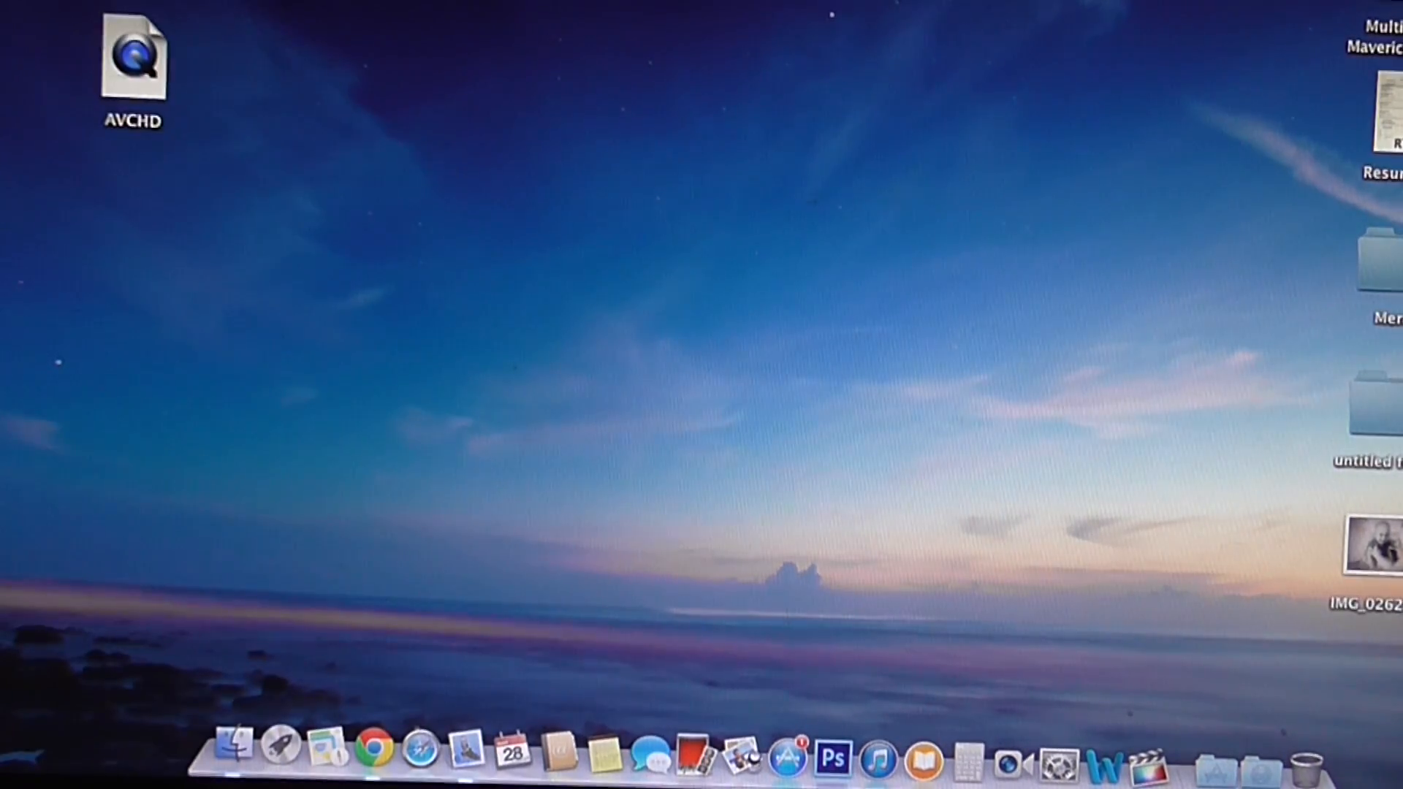
pyautogui.moveTo(886, 738)
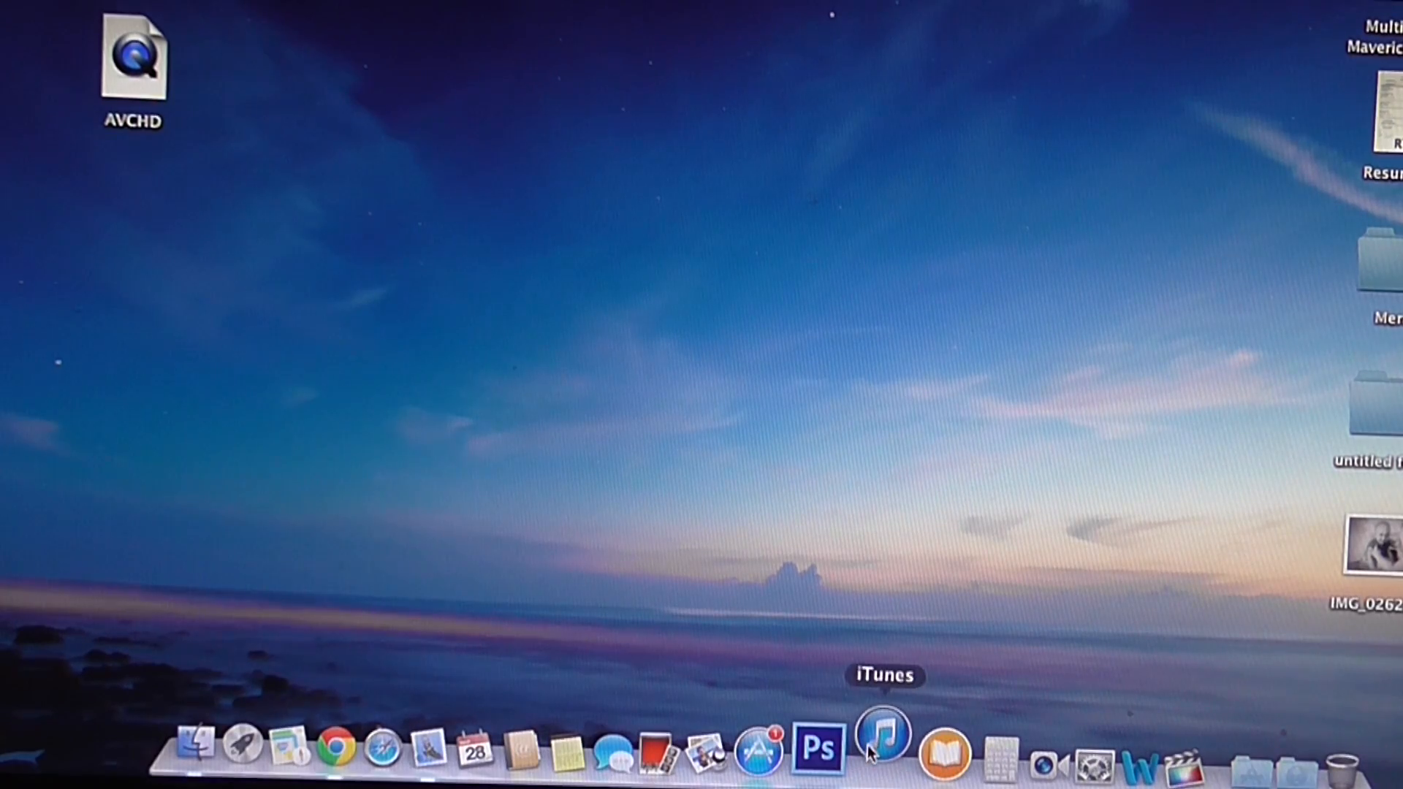
# Step: In iTunes File Sharing, show iDownloader's shared documents
pyautogui.click(885, 744)
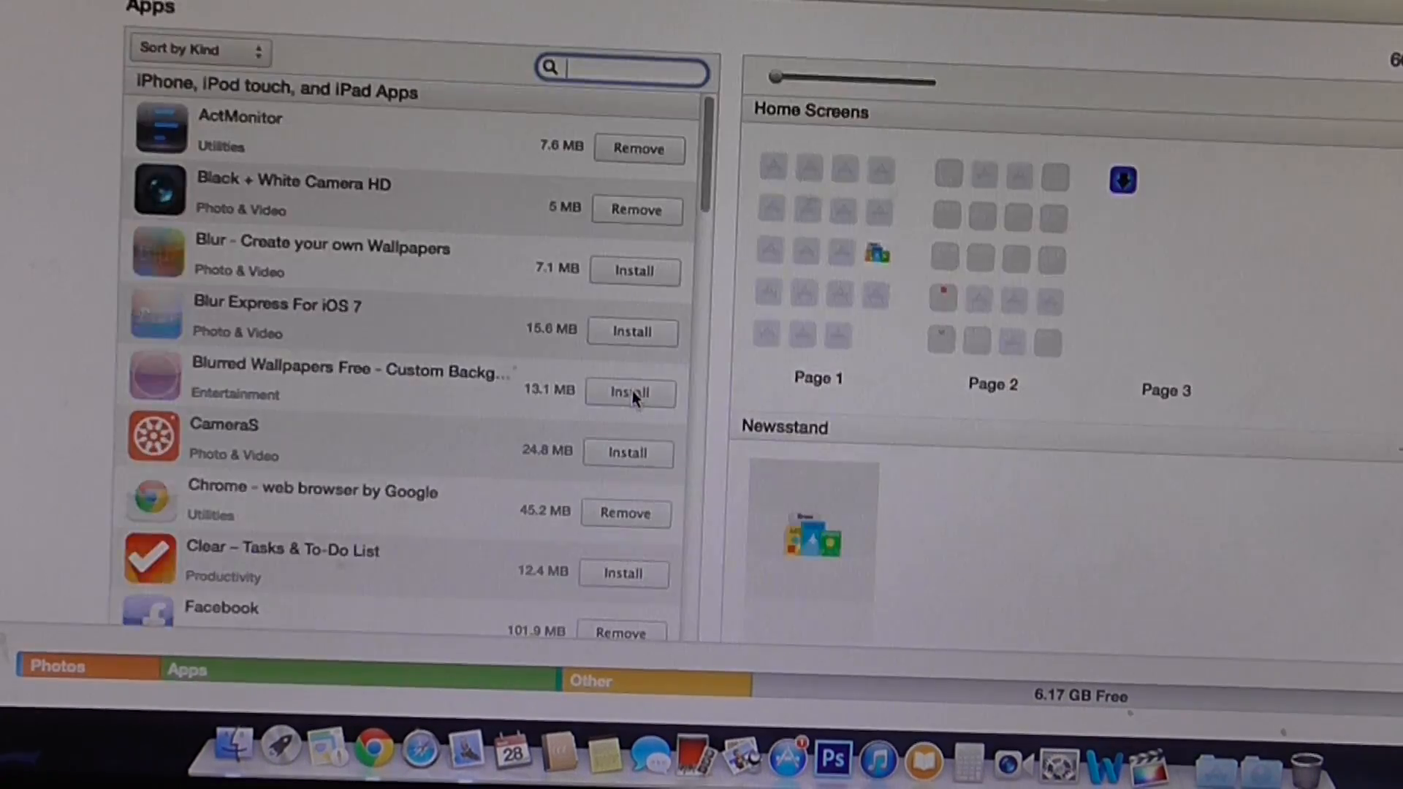
pyautogui.scroll(-3)
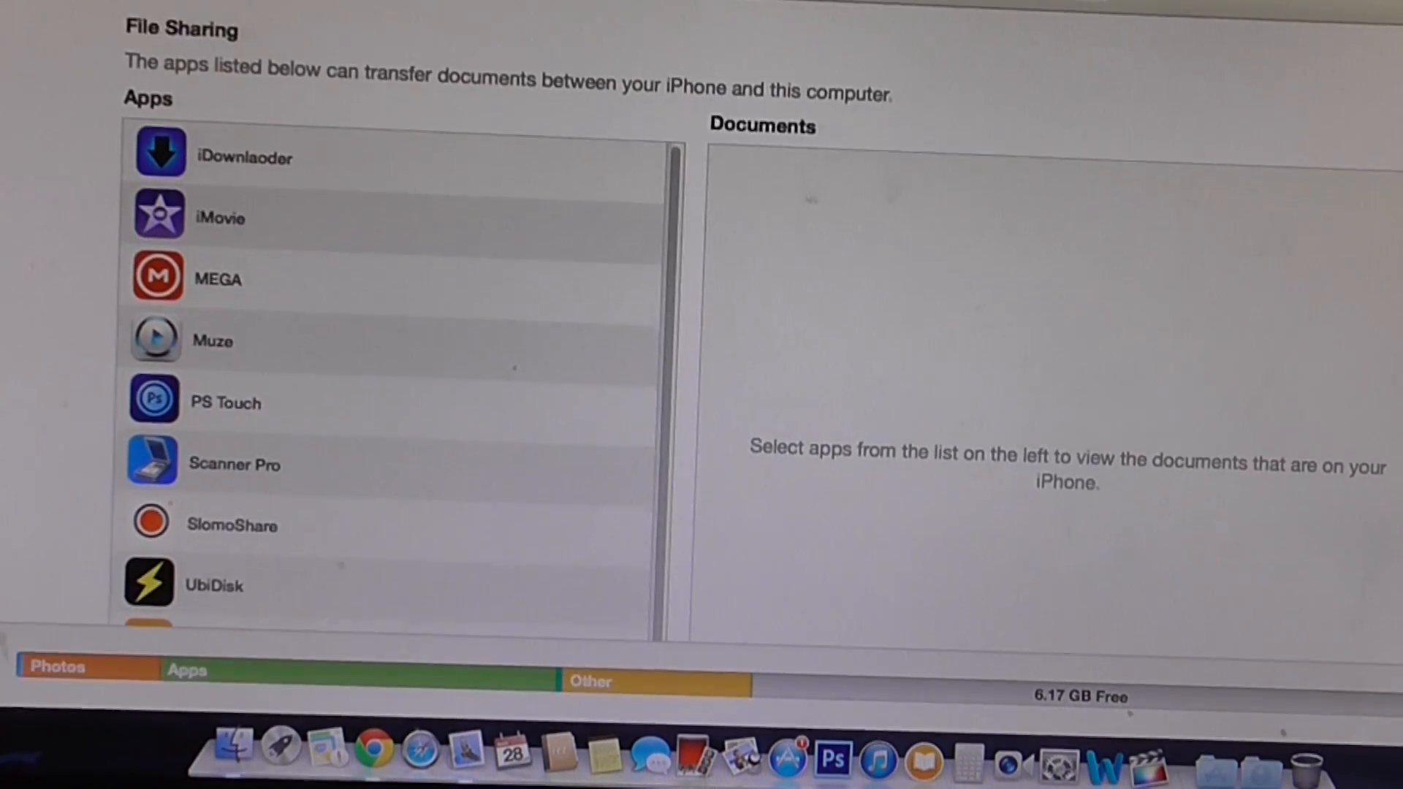
pyautogui.scroll(-3)
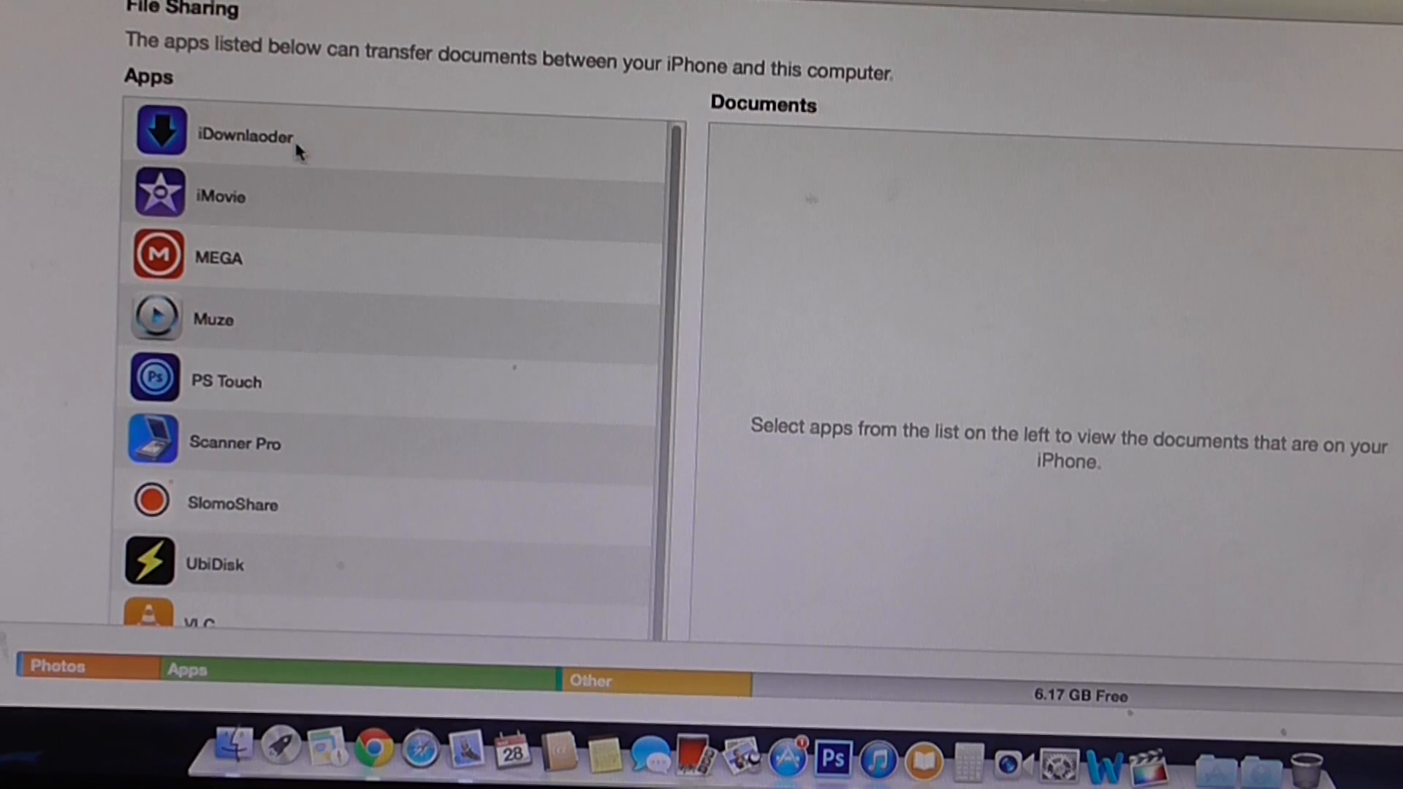
pyautogui.click(245, 134)
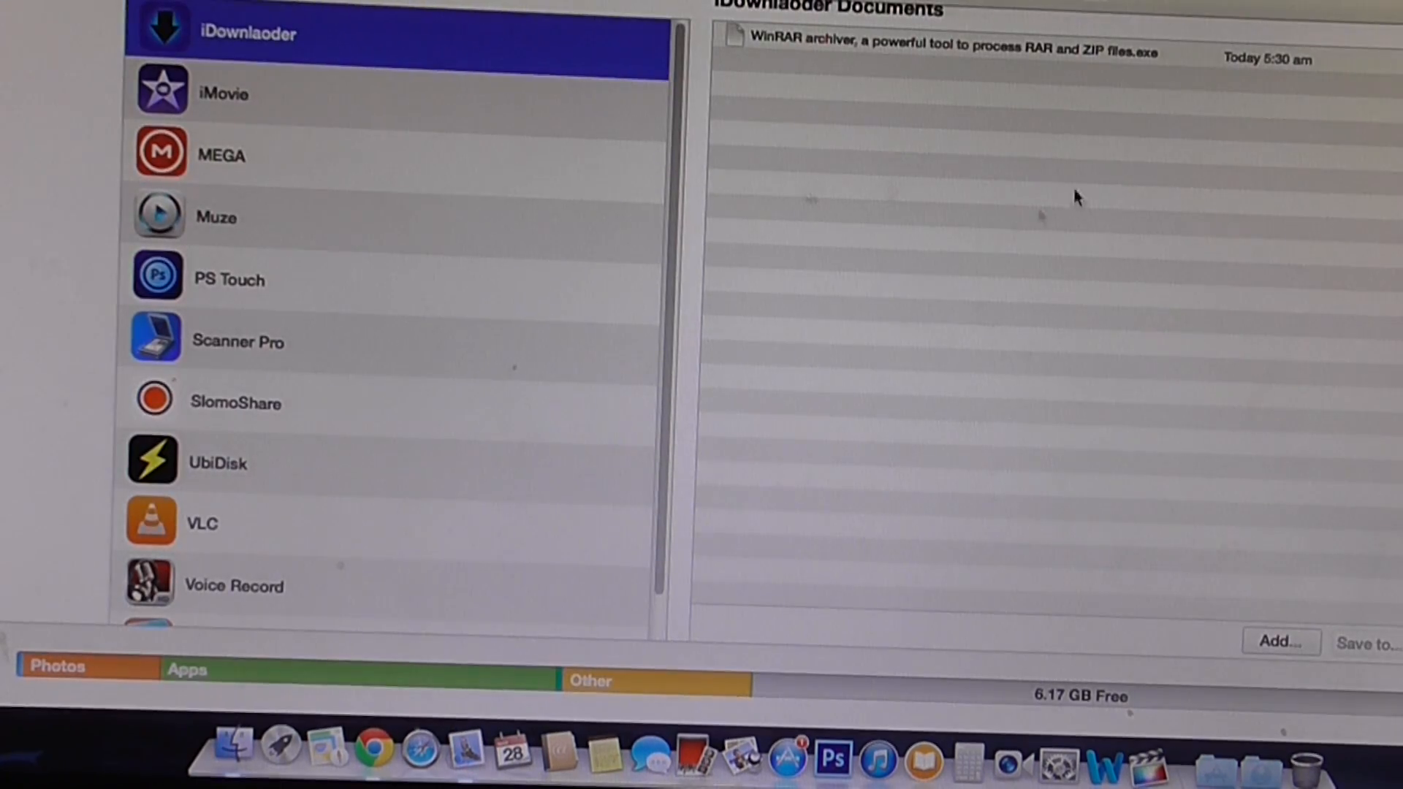
# Step: Save the WinRAR archiver .exe from the shared documents to the Desktop
pyautogui.click(940, 53)
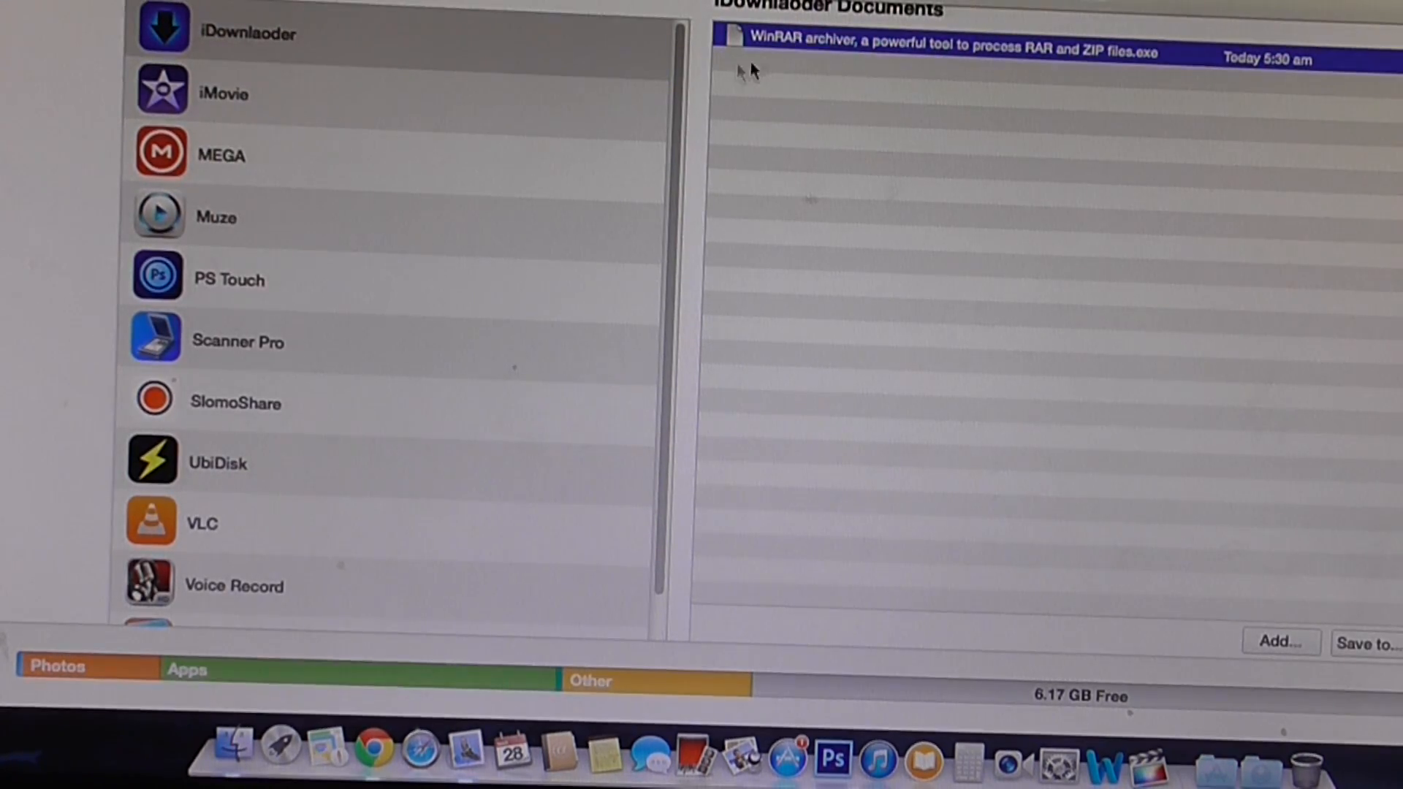
pyautogui.moveTo(1003, 101)
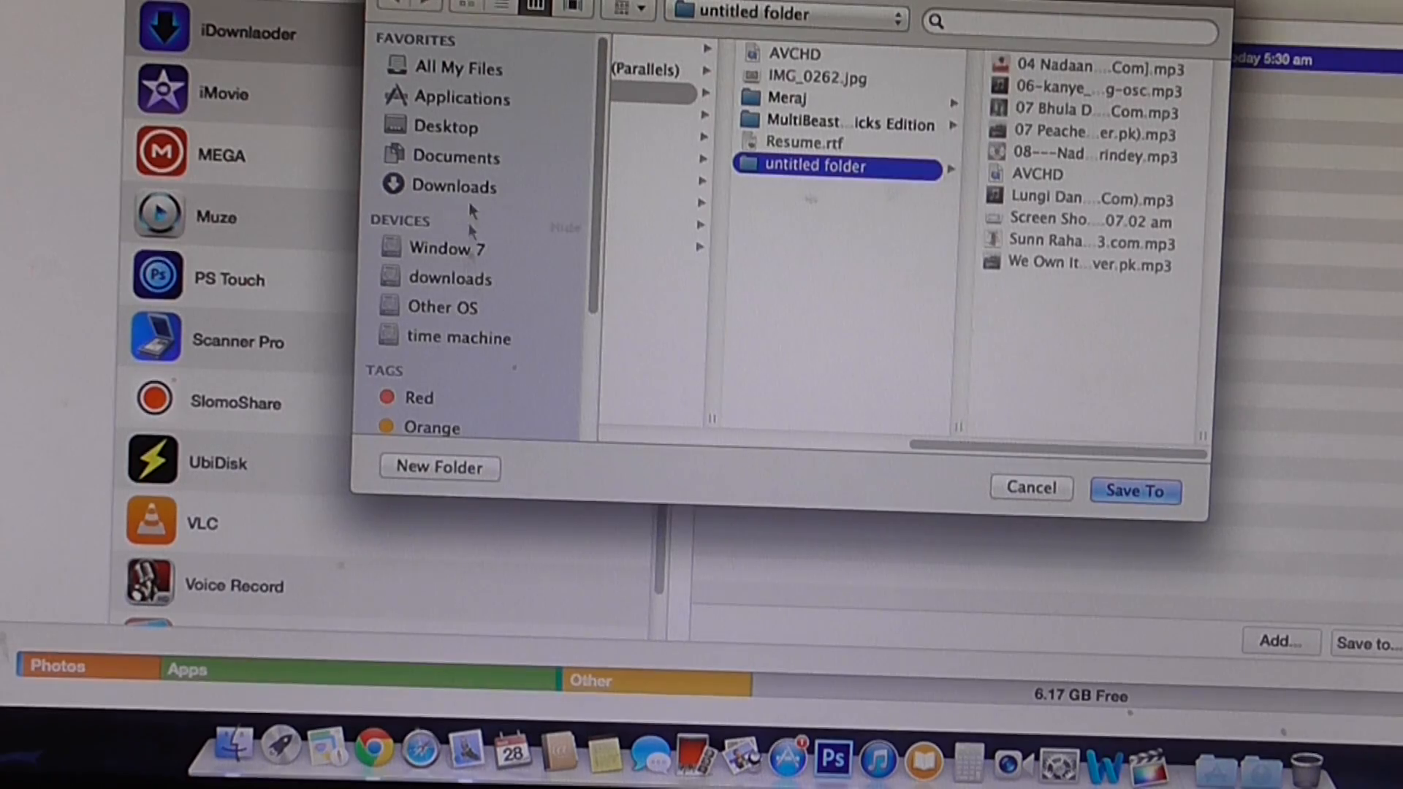
pyautogui.click(1134, 491)
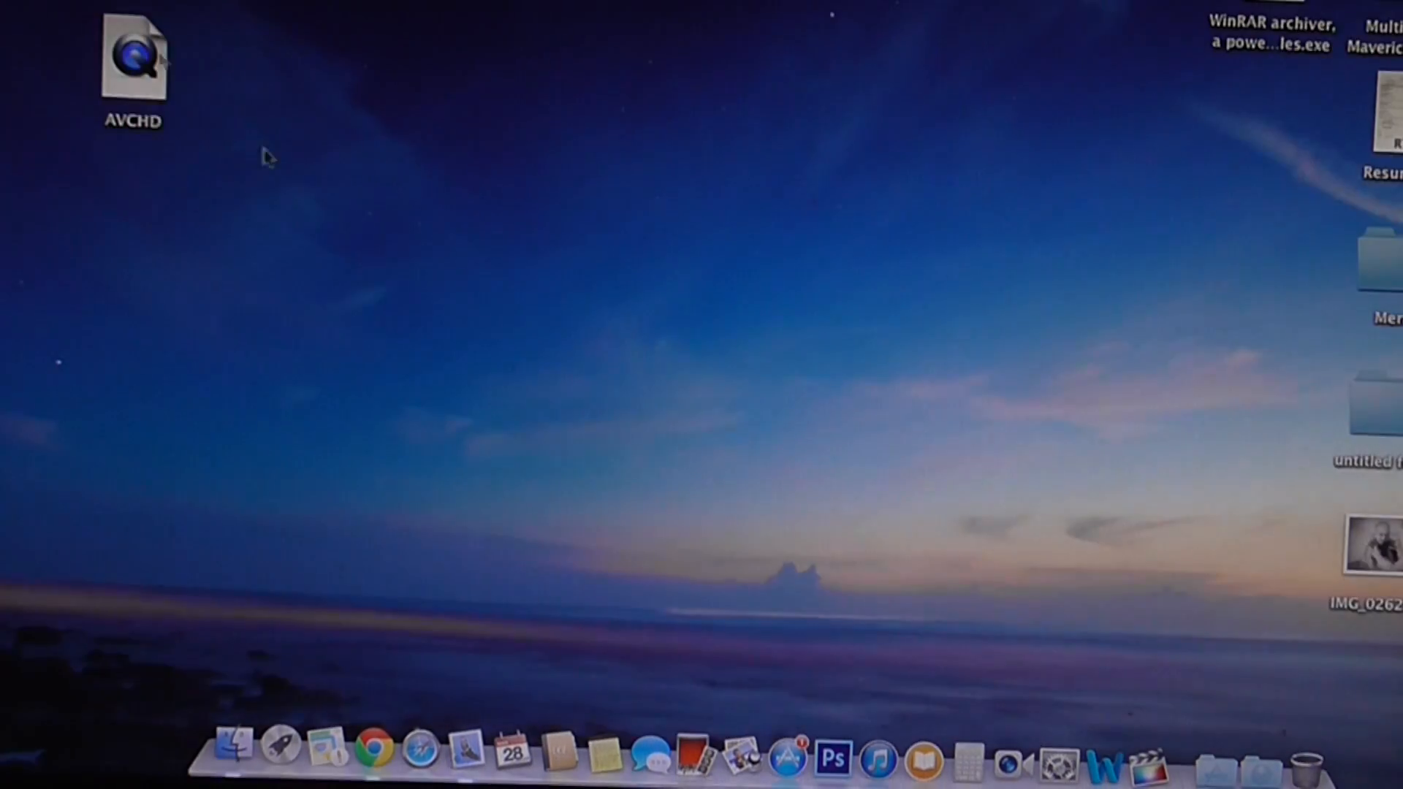
# Step: Drag the WinRAR .exe from the desktop's top-right corner to its centre
pyautogui.moveTo(1270, 35); pyautogui.dragTo(805, 250)
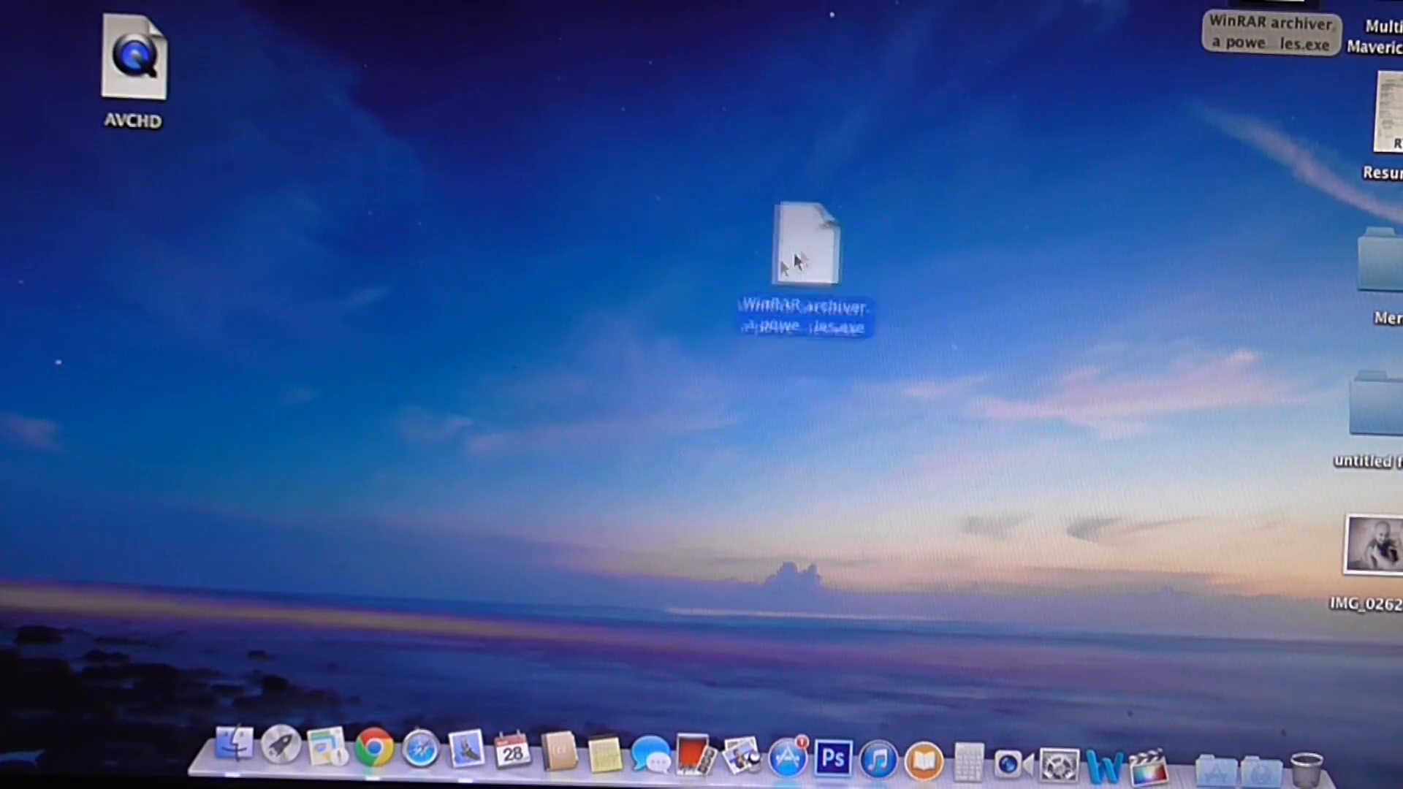
pyautogui.moveTo(805, 241); pyautogui.dragTo(720, 283)
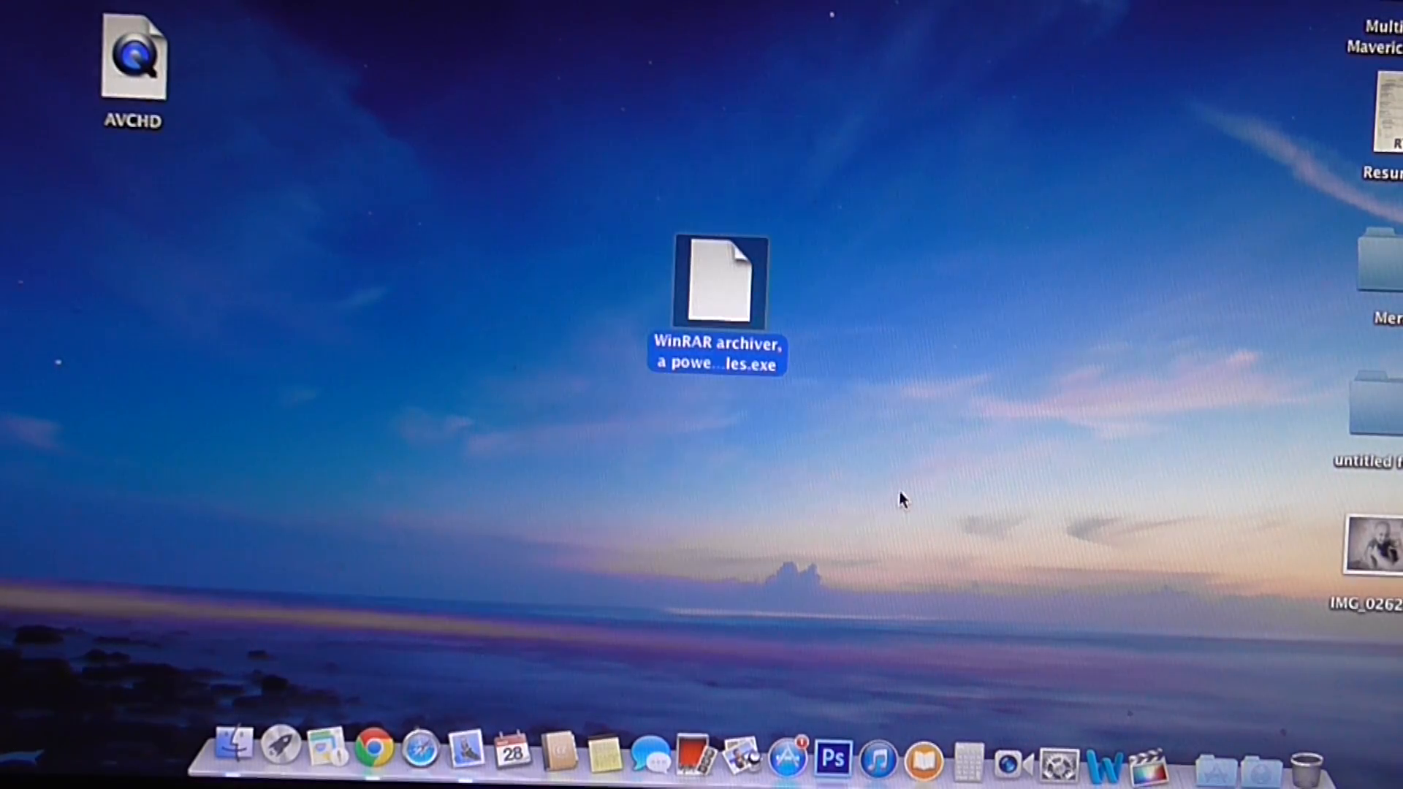